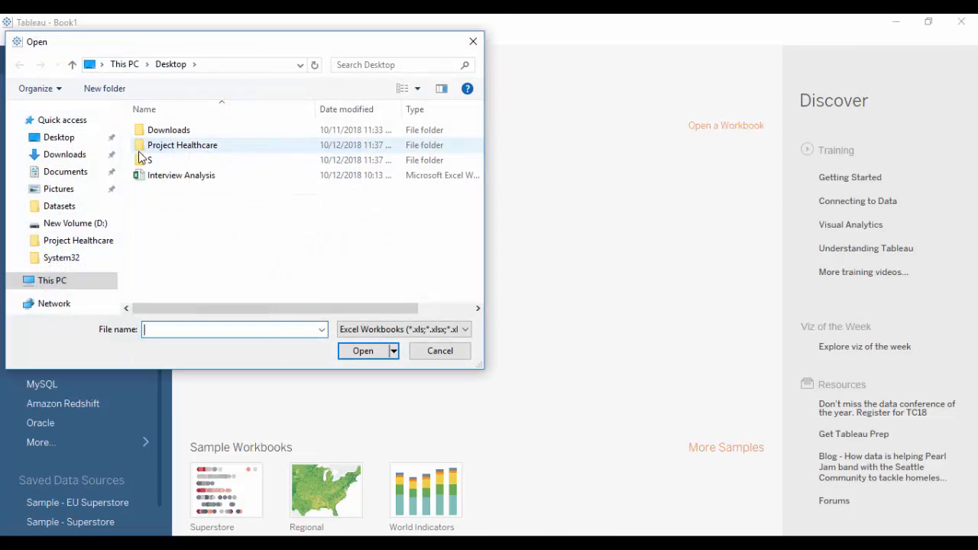
Step: Connect to the Interview Analysis spreadsheet and switch to the empty Sheet 1 worksheet
left_click(181, 175)
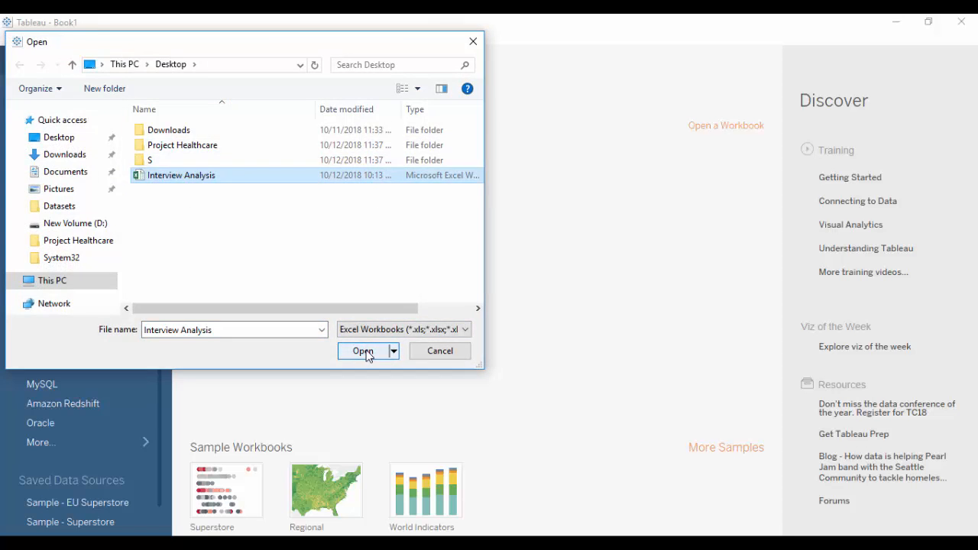
left_click(363, 350)
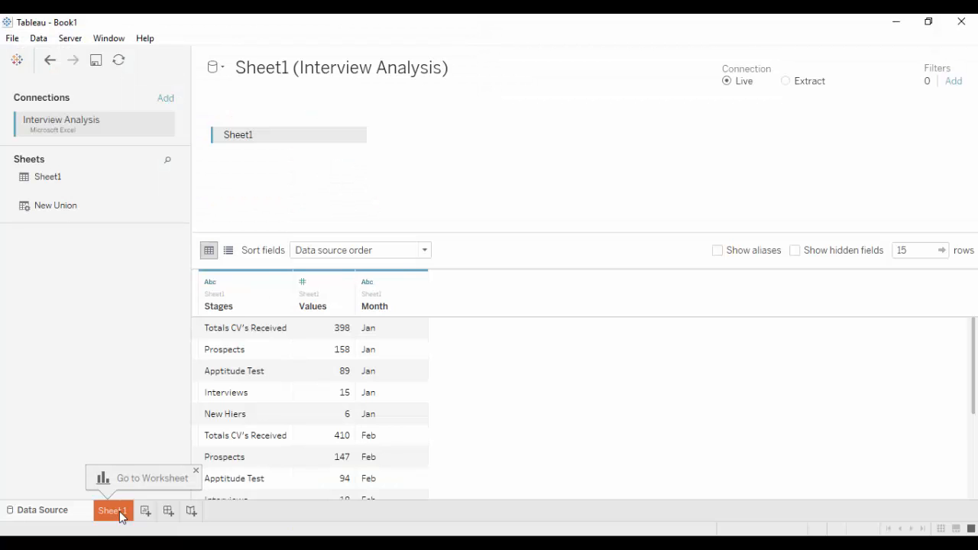
left_click(113, 510)
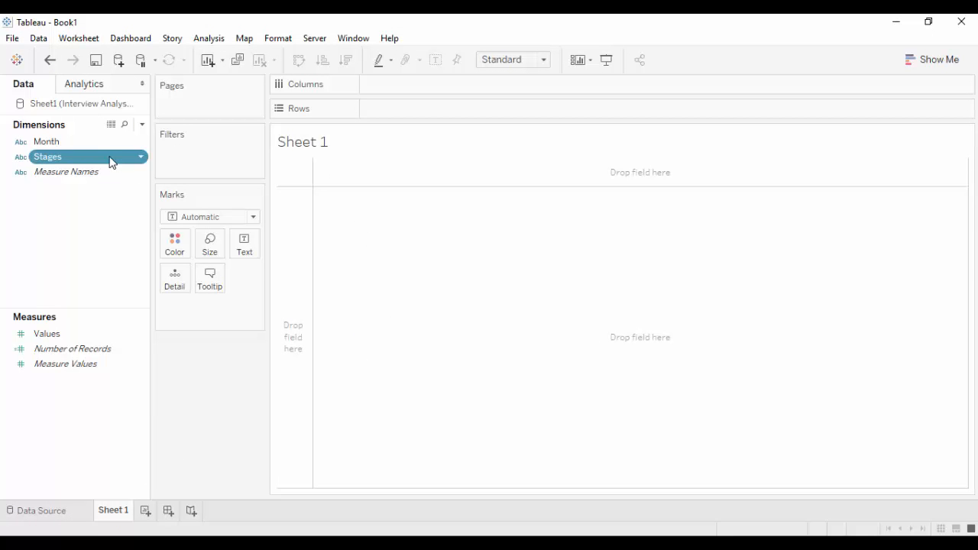
Step: Put Stages on Rows and Measure Values on Columns to chart each hiring stage
left_click_drag(48, 156, 412, 108)
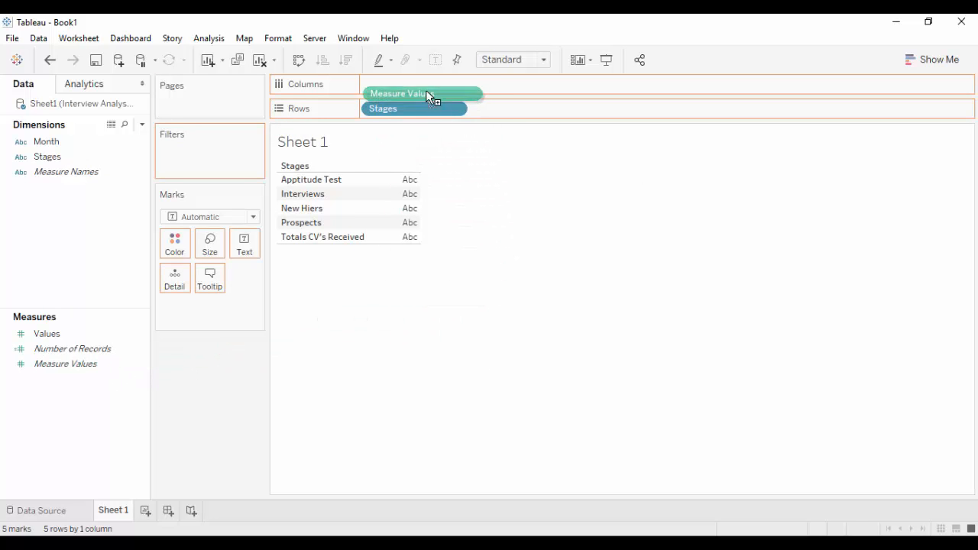
left_click_drag(424, 93, 413, 84)
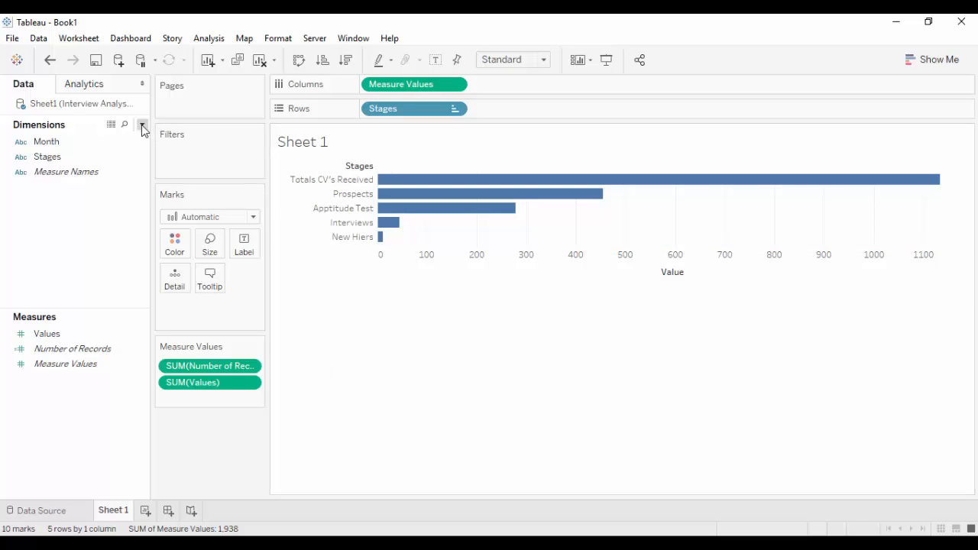
Step: Create a calculated field named -Values with formula -SUM([Values])
left_click(142, 125)
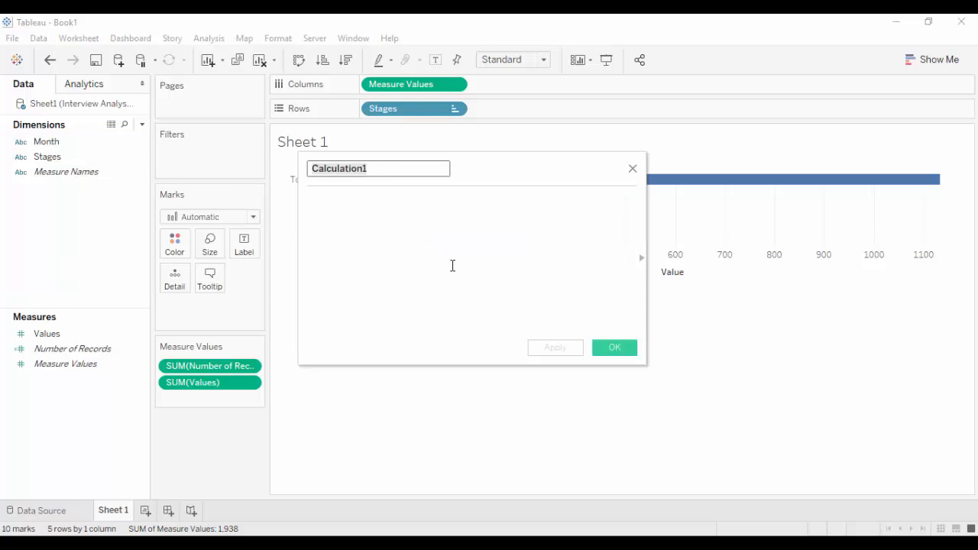
type("-")
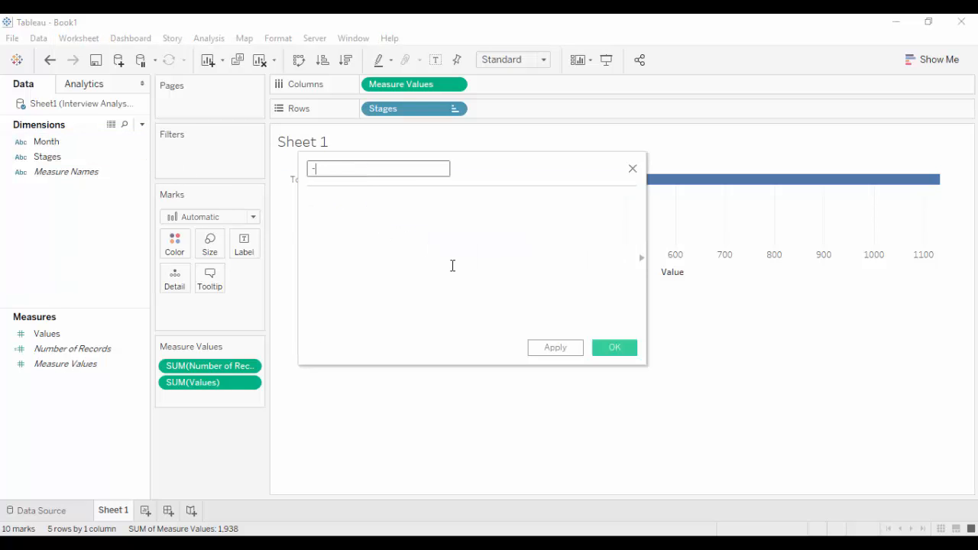
type("Values")
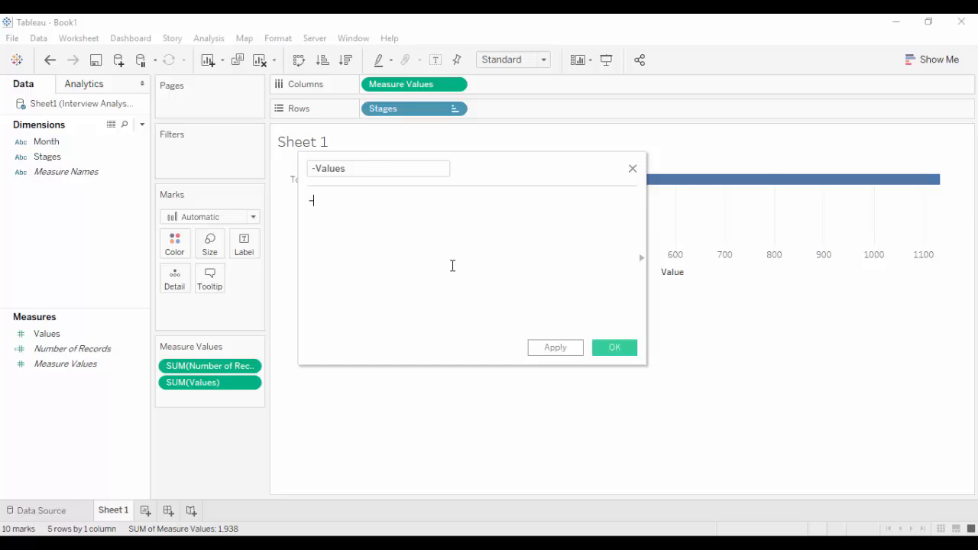
type("-SUM([Values])")
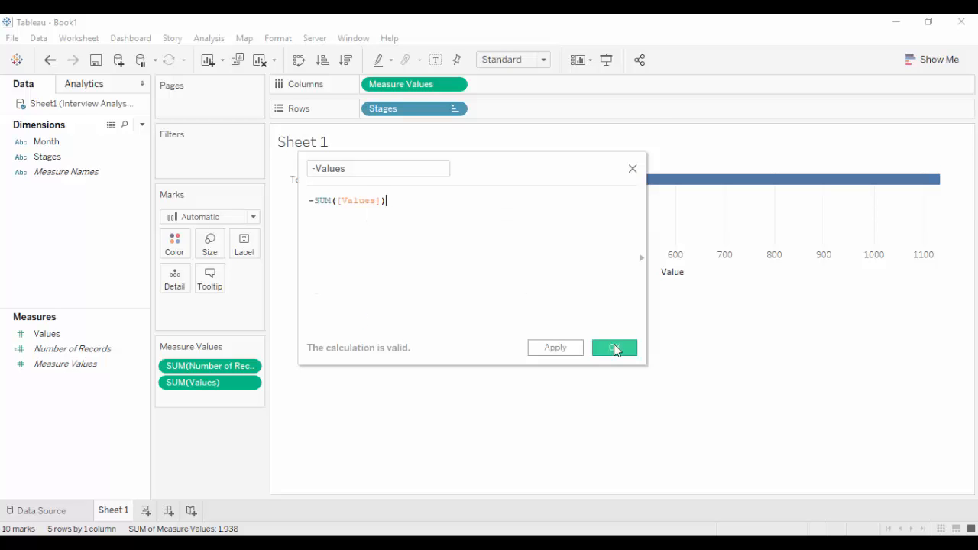
left_click(615, 348)
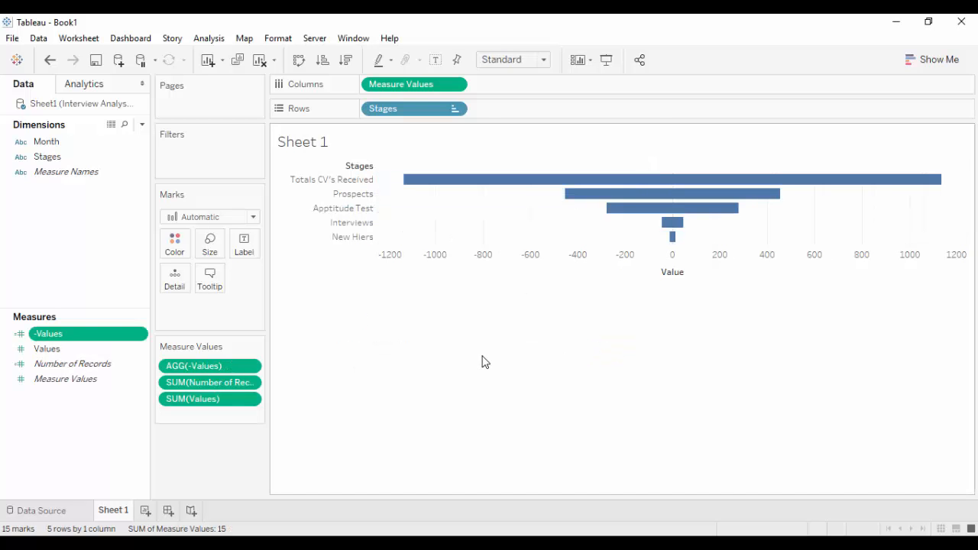
mouse_move(537, 161)
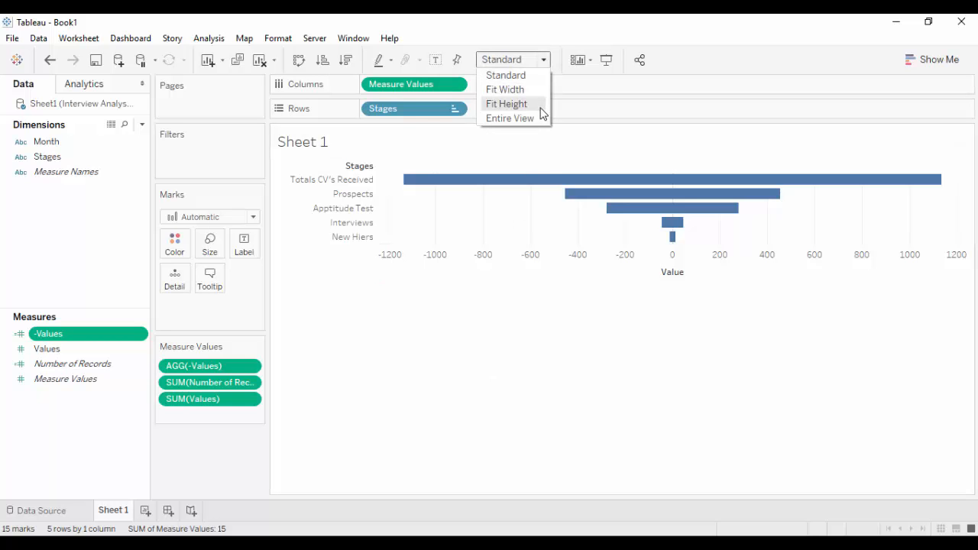
Step: Fit the chart to Entire View, draw lines, and put Measure Values on Path
left_click(510, 117)
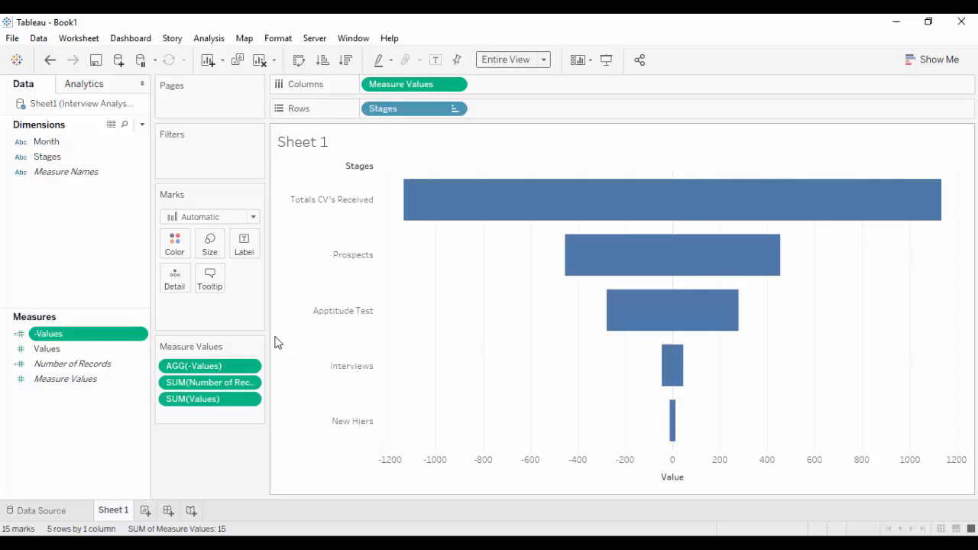
left_click(210, 217)
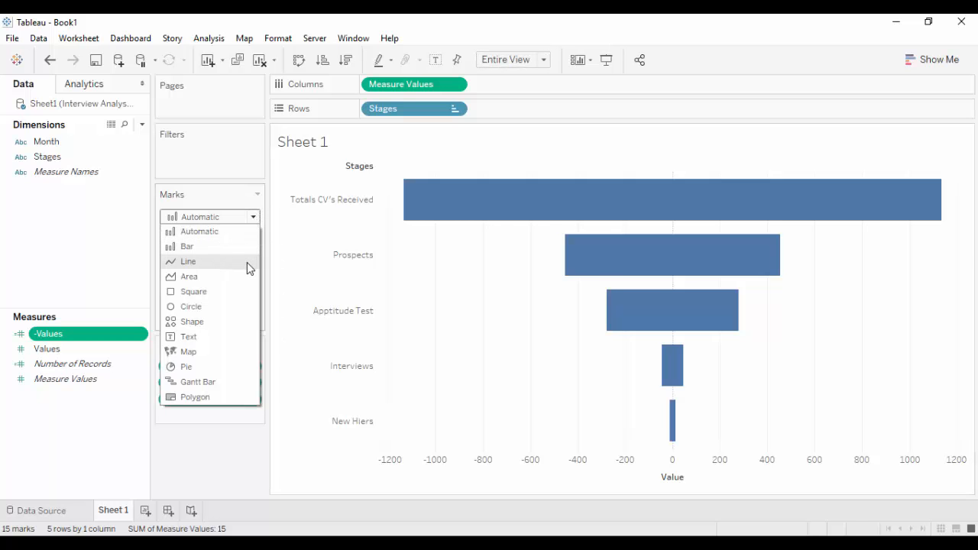
left_click(188, 260)
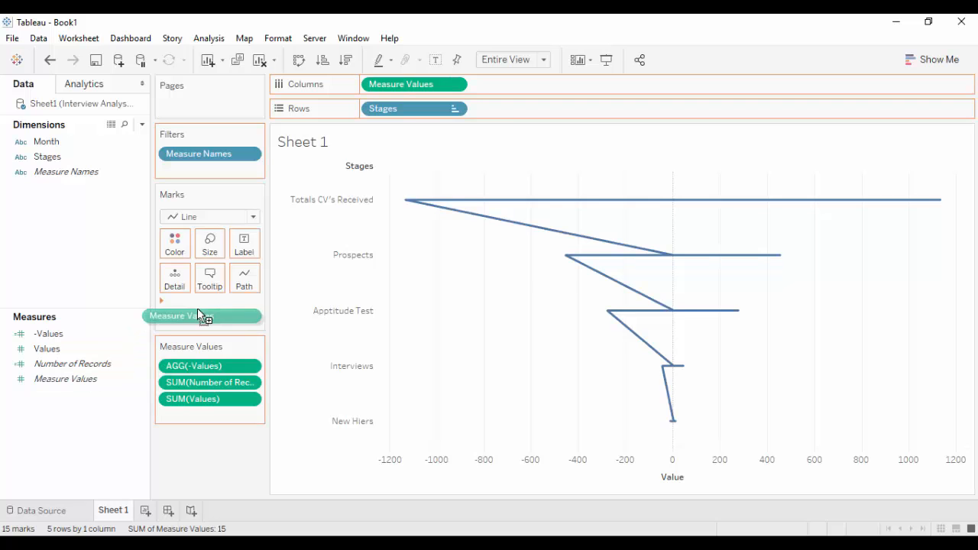
left_click_drag(203, 315, 244, 277)
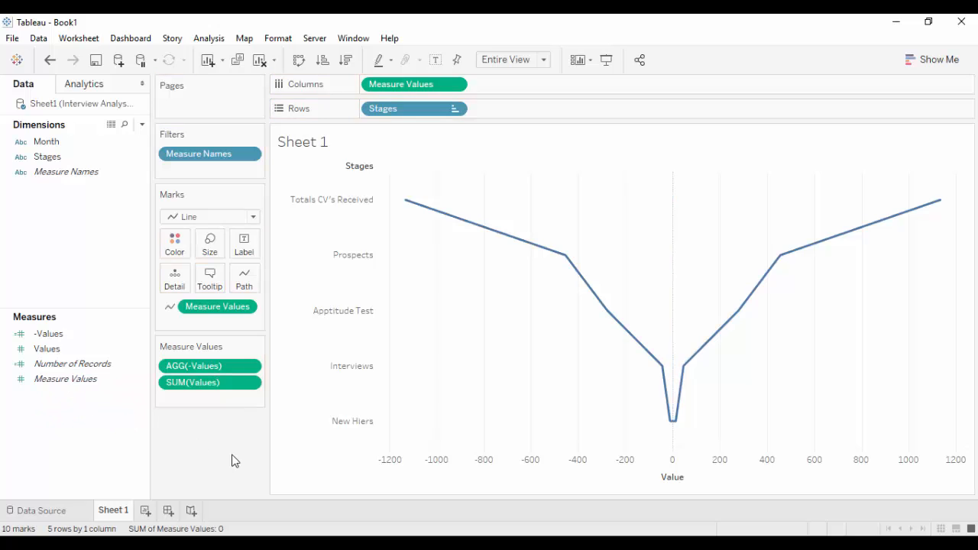
mouse_move(240, 461)
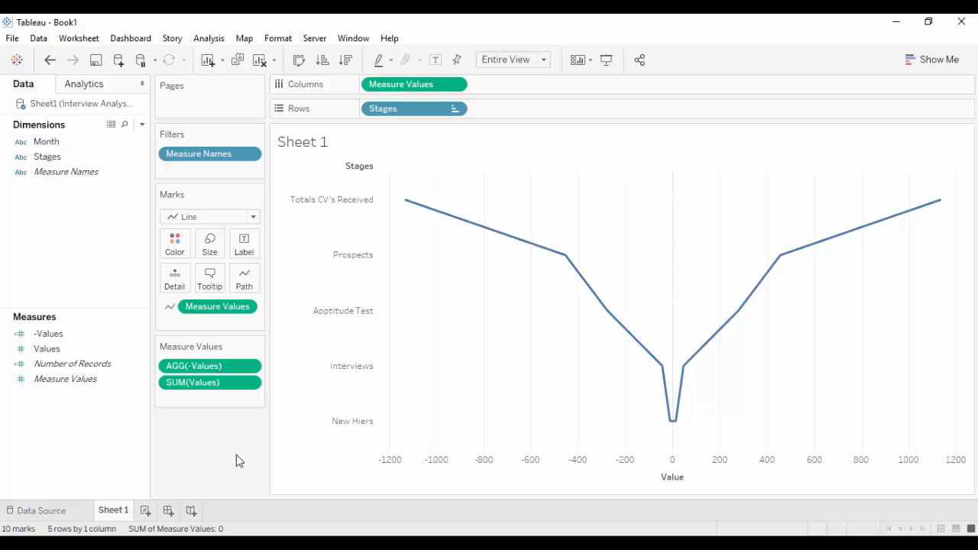
left_click(65, 378)
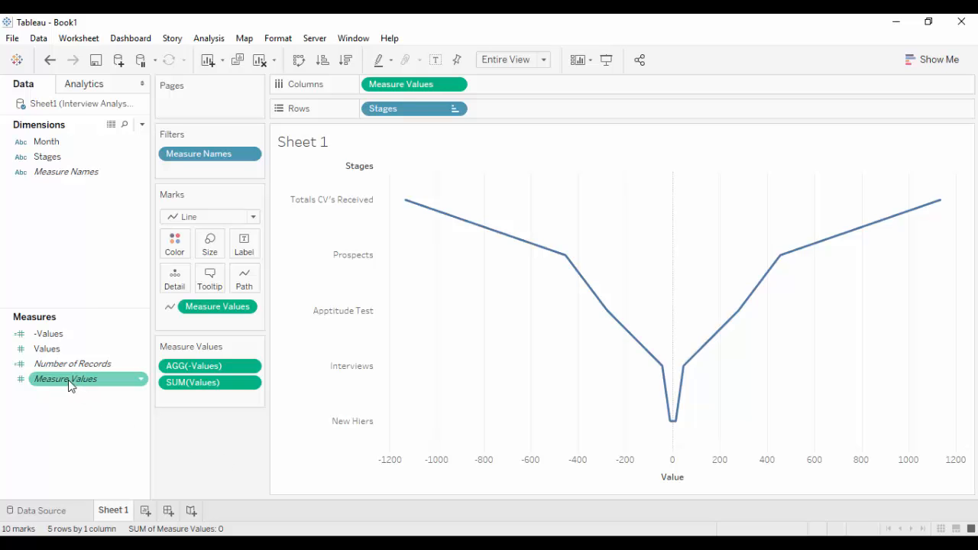
Step: Add a second Measure Values chart drawn as bars at minimum size
left_click_drag(65, 378, 546, 85)
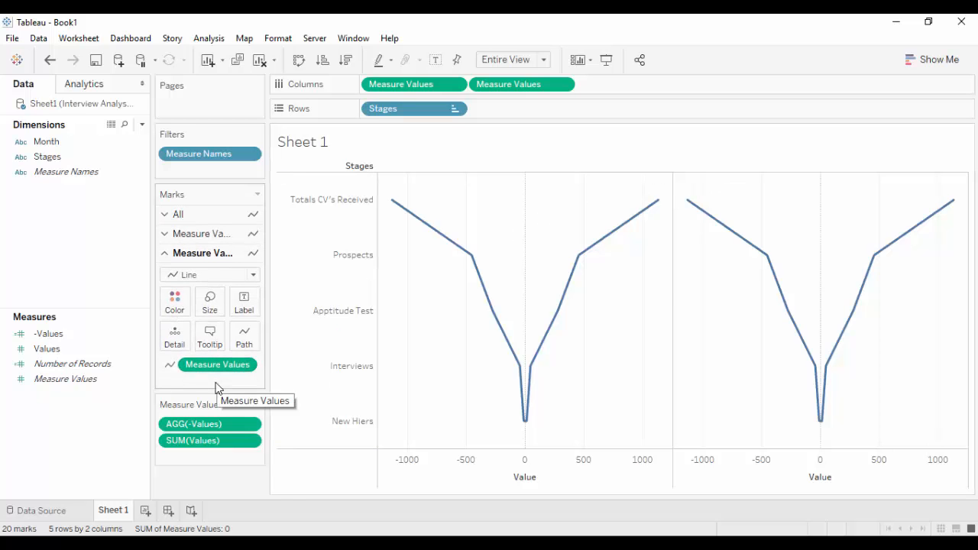
left_click(252, 274)
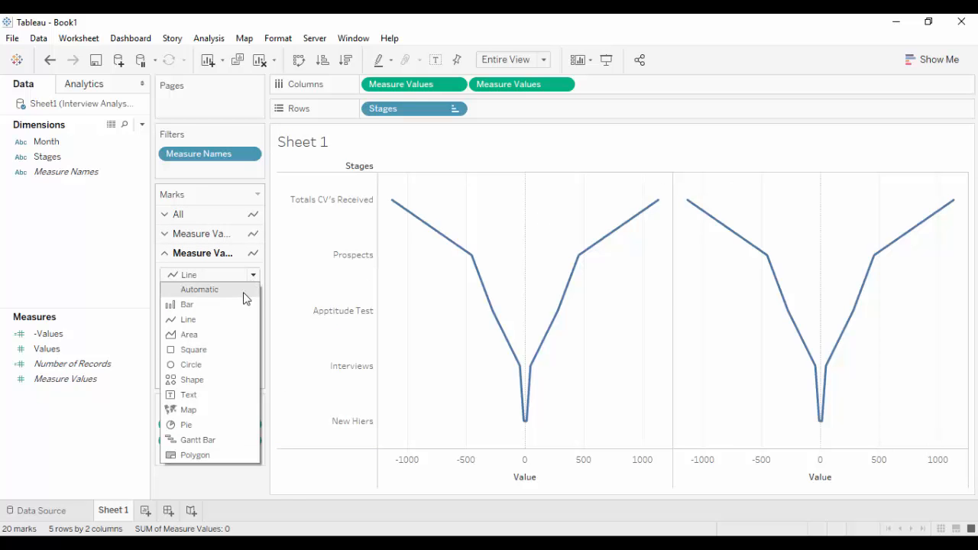
left_click(187, 304)
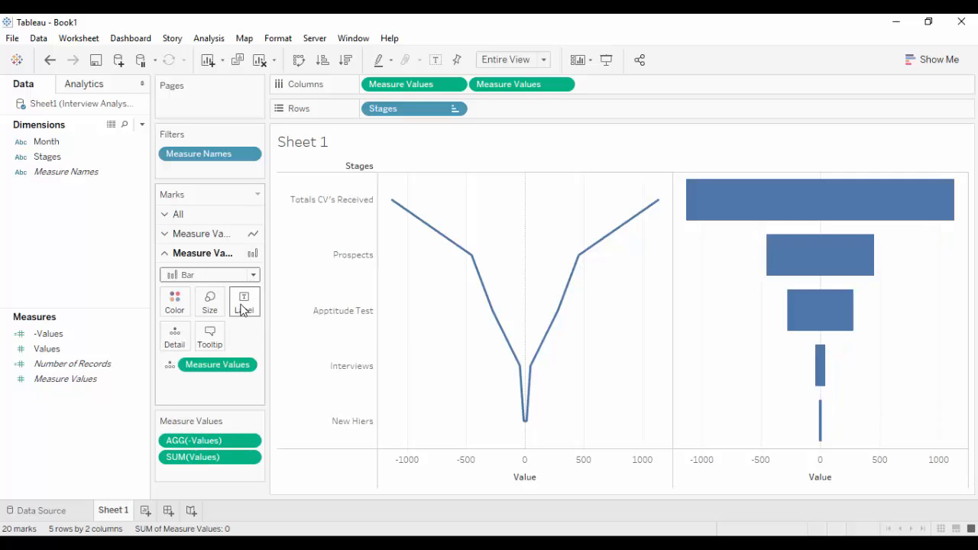
left_click(209, 300)
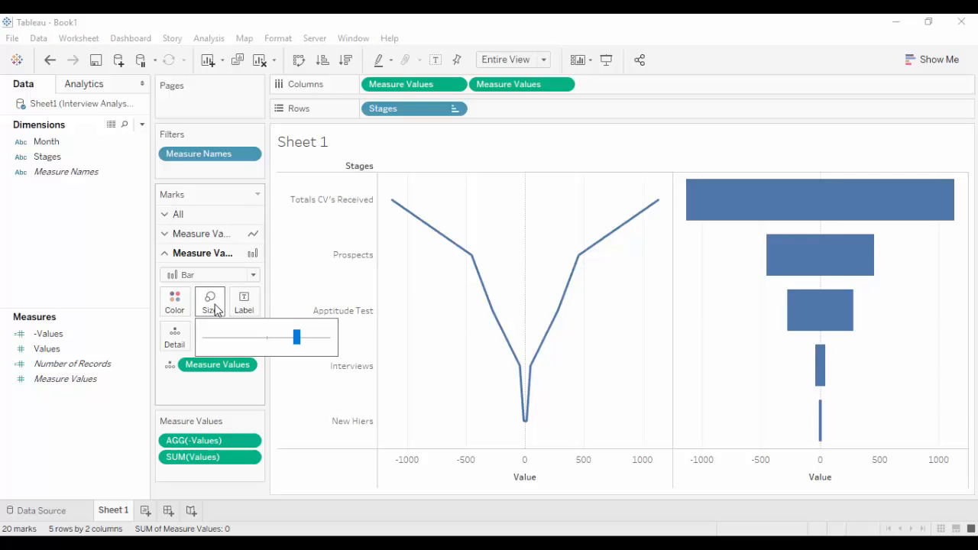
left_click_drag(296, 337, 262, 337)
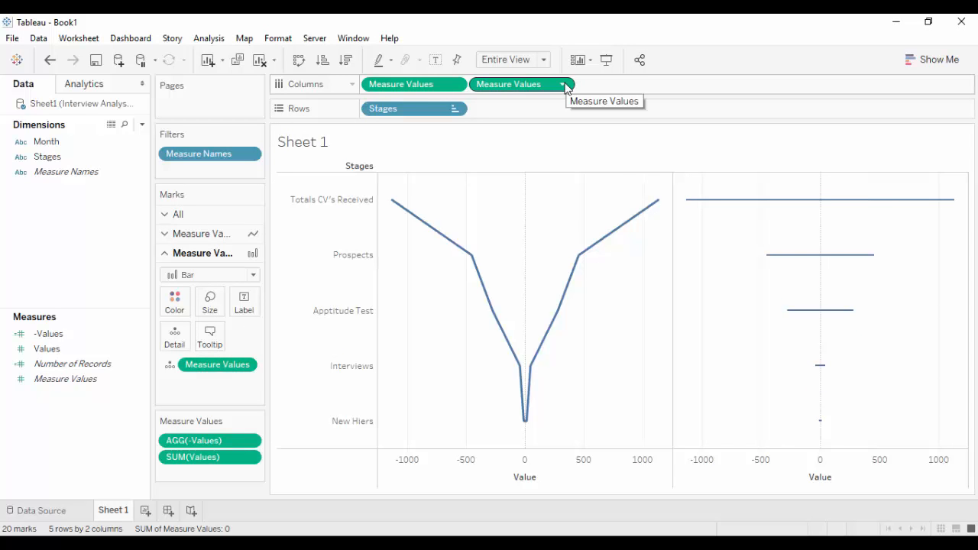
Step: Overlay both Measure Values charts on a dual axis and select the All marks card
left_click(563, 84)
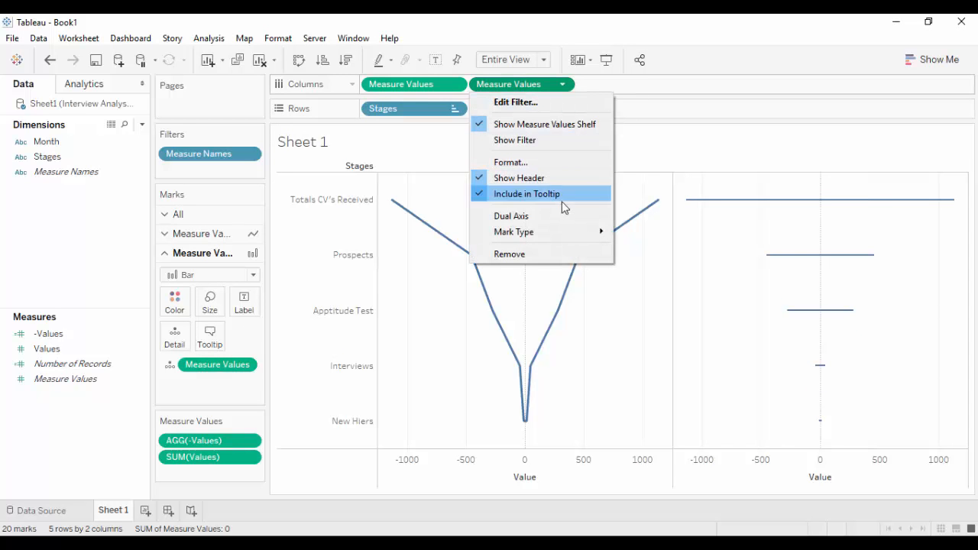
left_click(511, 215)
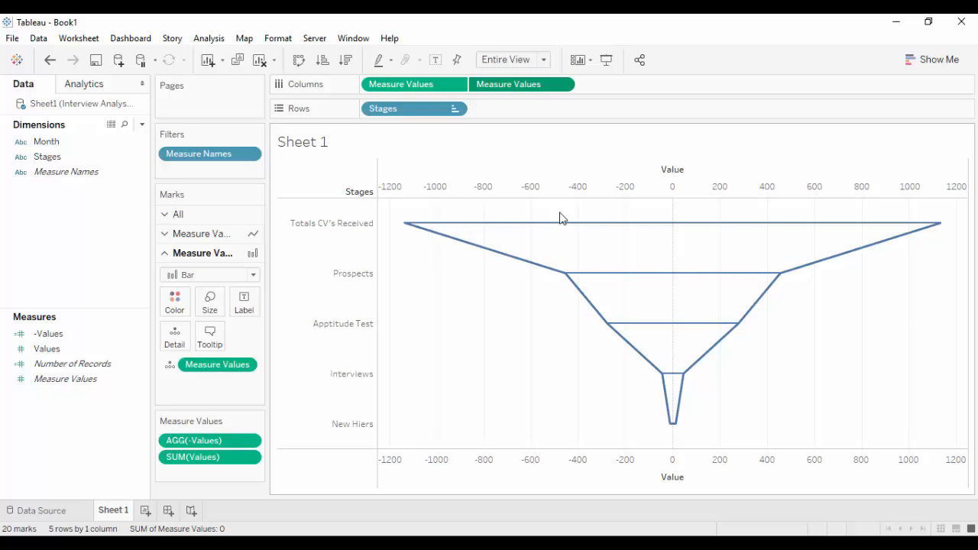
mouse_move(557, 220)
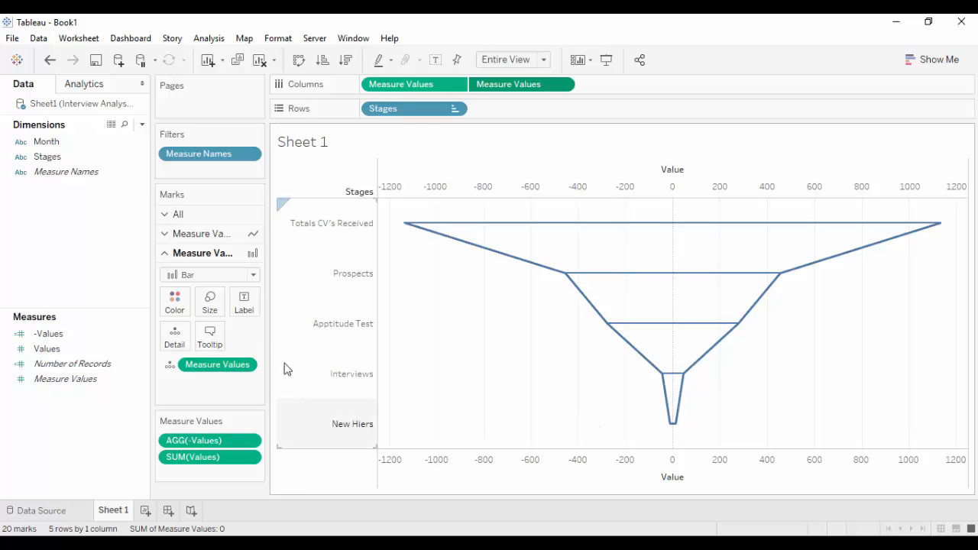
left_click(179, 214)
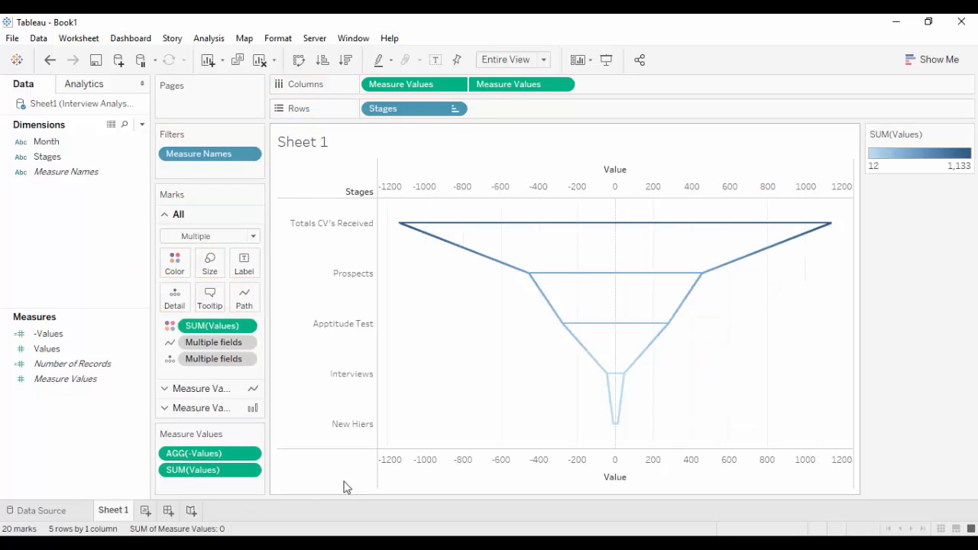
Step: Apply the Orange-Gold palette to the SUM(Values) colour legend, reversed
left_click(967, 134)
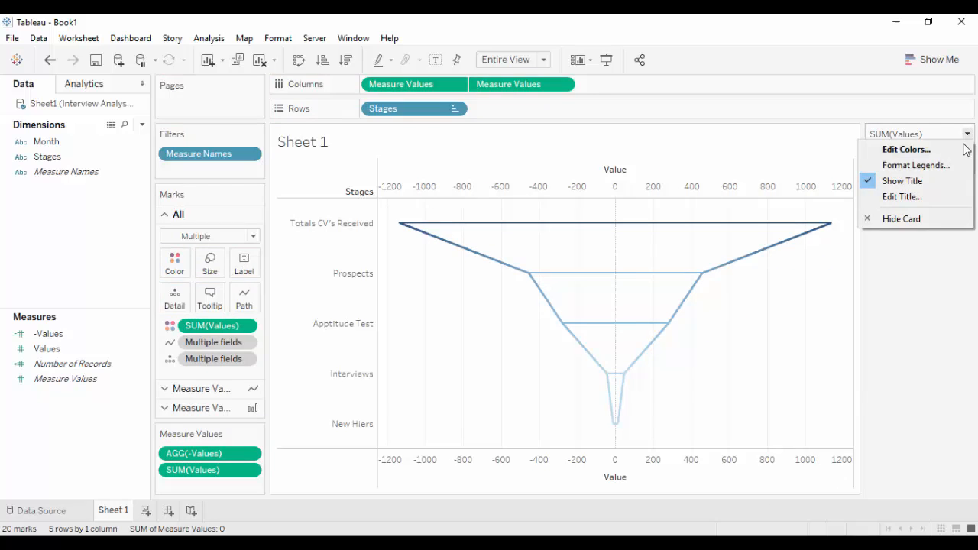
left_click(906, 149)
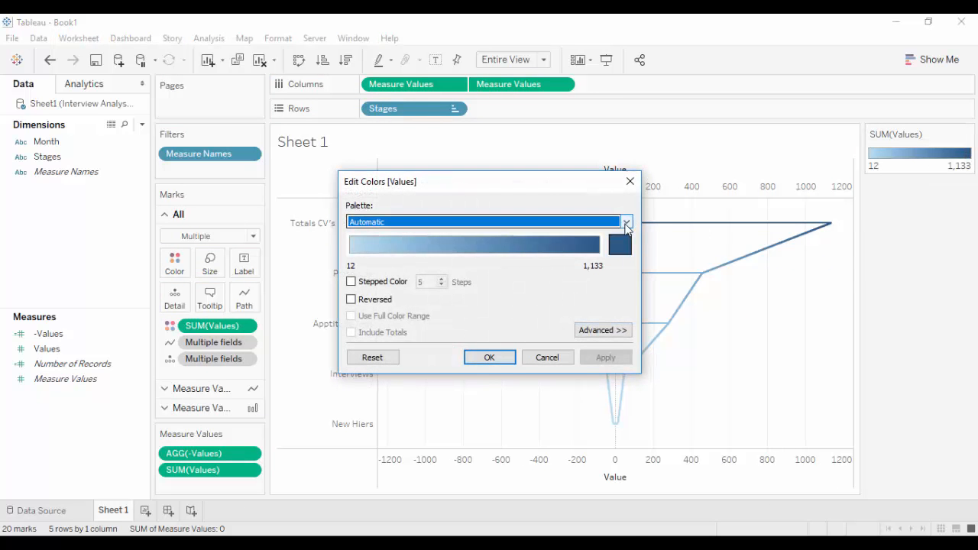
left_click(626, 221)
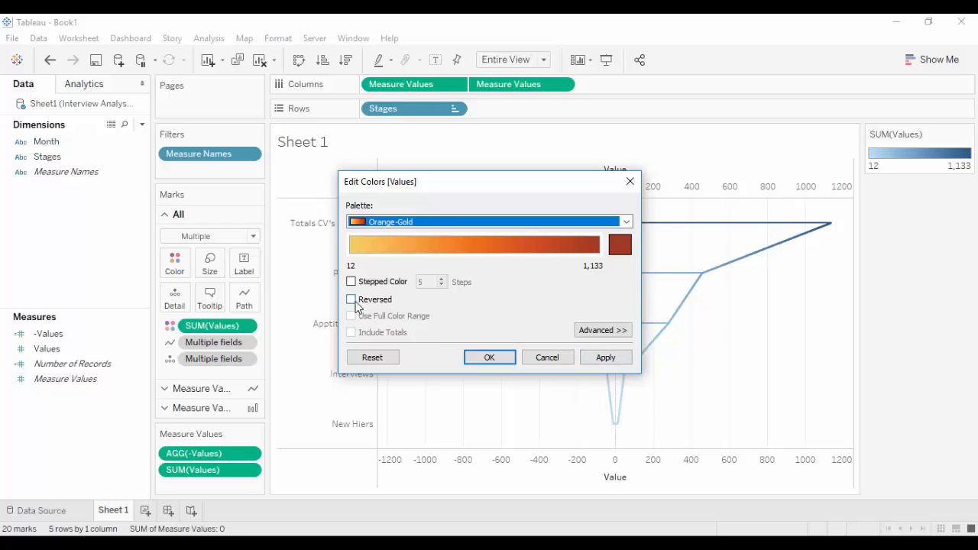
left_click(351, 299)
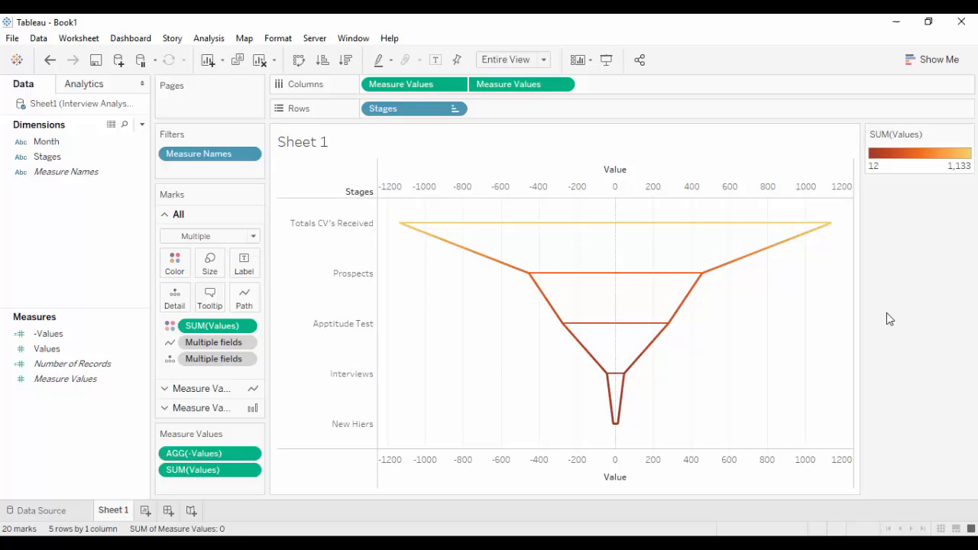
mouse_move(900, 311)
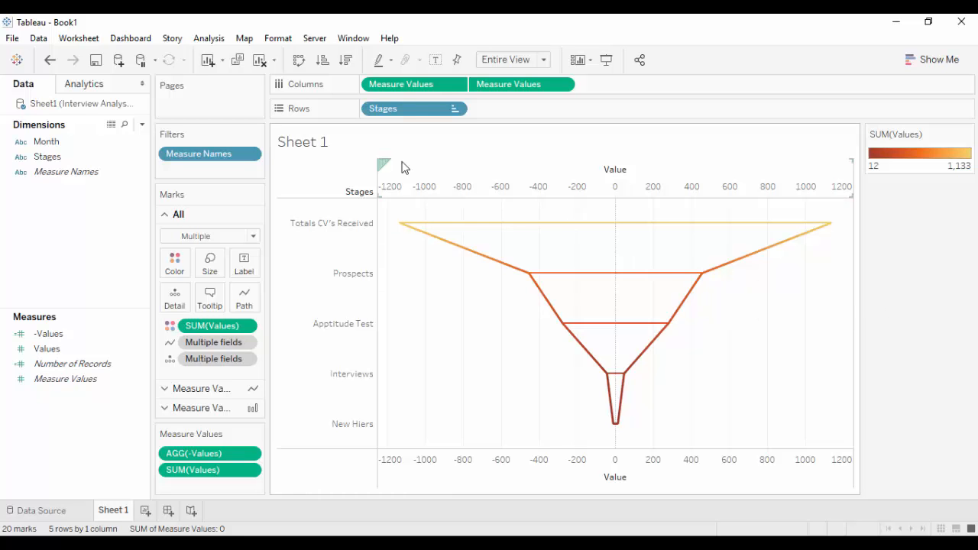
Step: Open the worksheet's Borders formatting settings
left_click(277, 38)
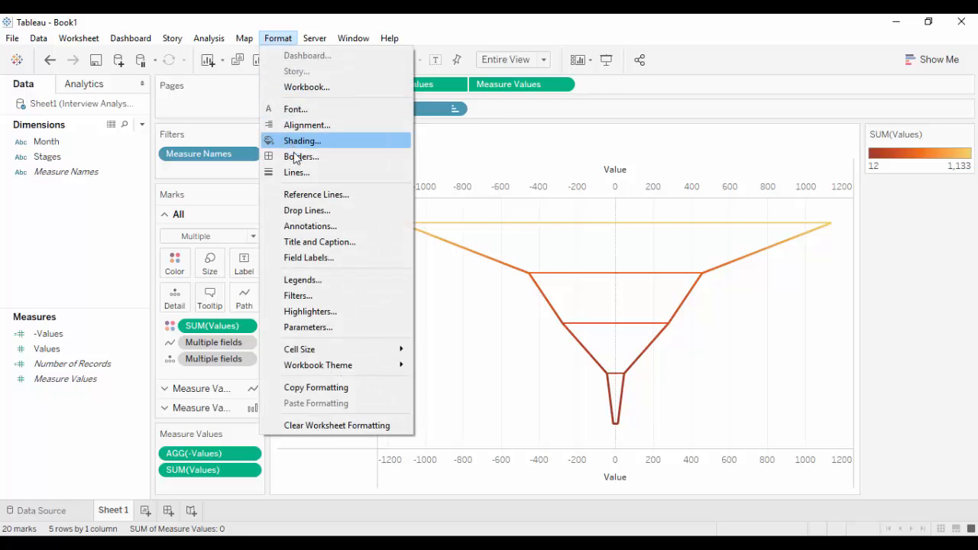
left_click(301, 157)
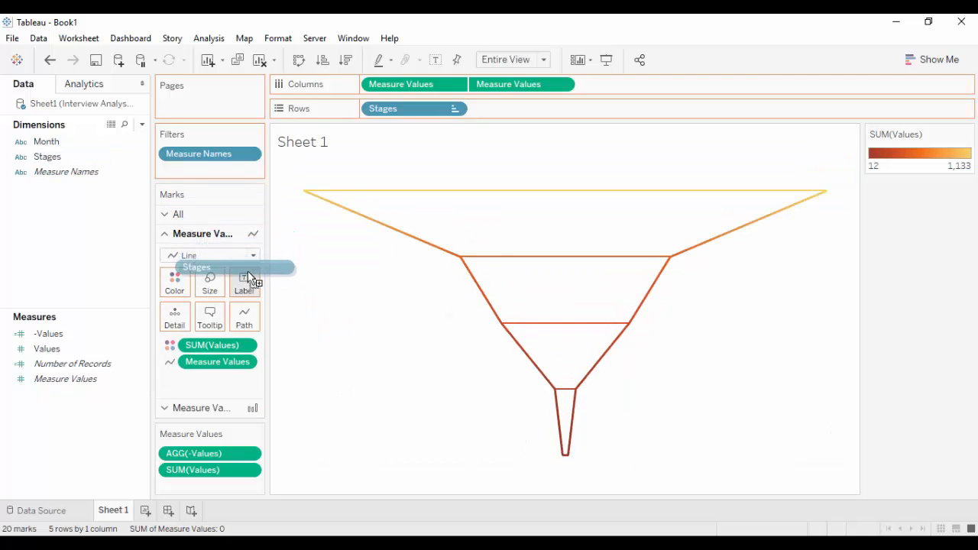
Step: Add stage names as funnel labels and open the Total CVs Received mark's options
left_click(244, 282)
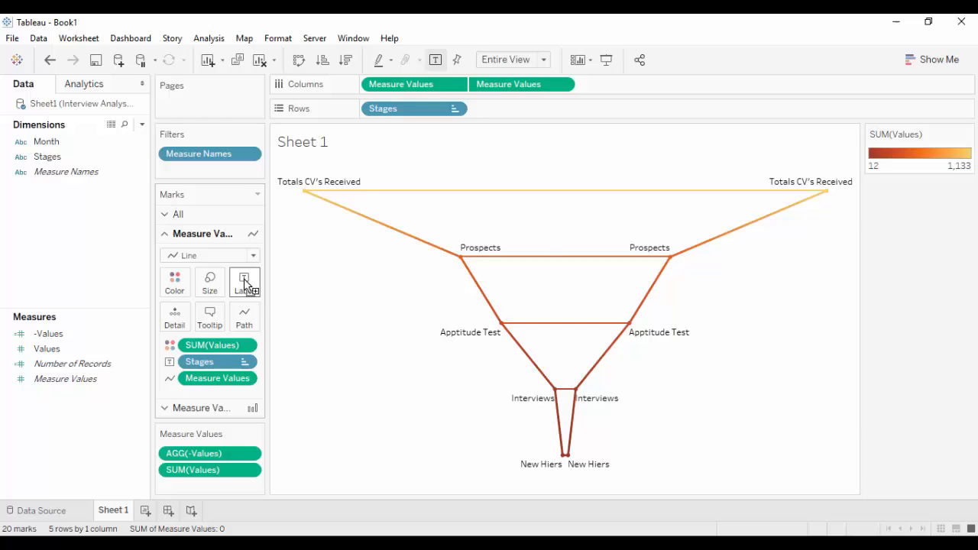
mouse_move(244, 281)
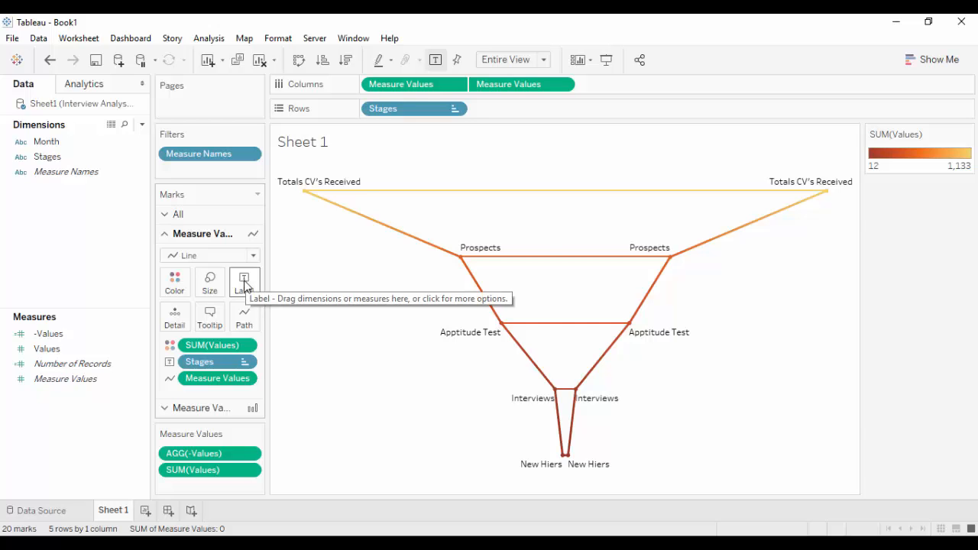
mouse_move(298, 188)
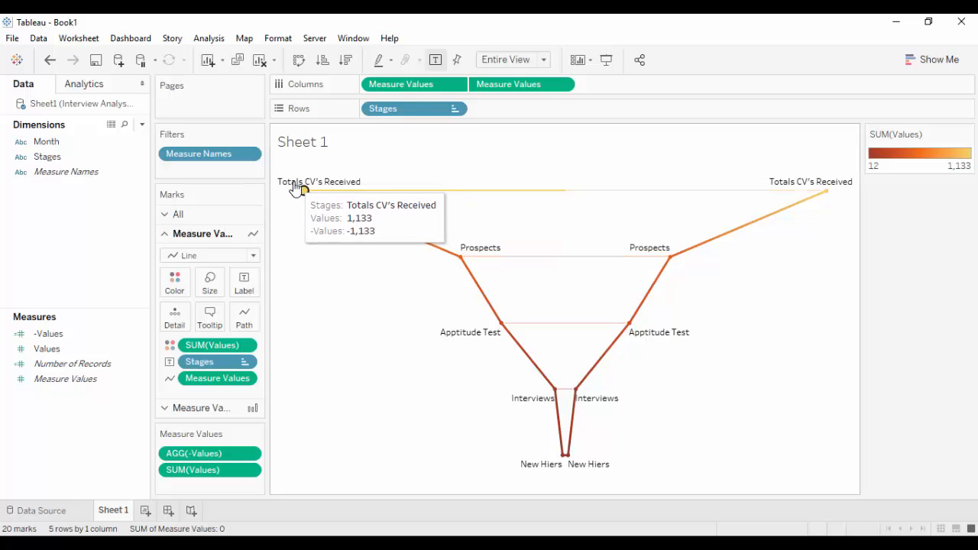
right_click(298, 188)
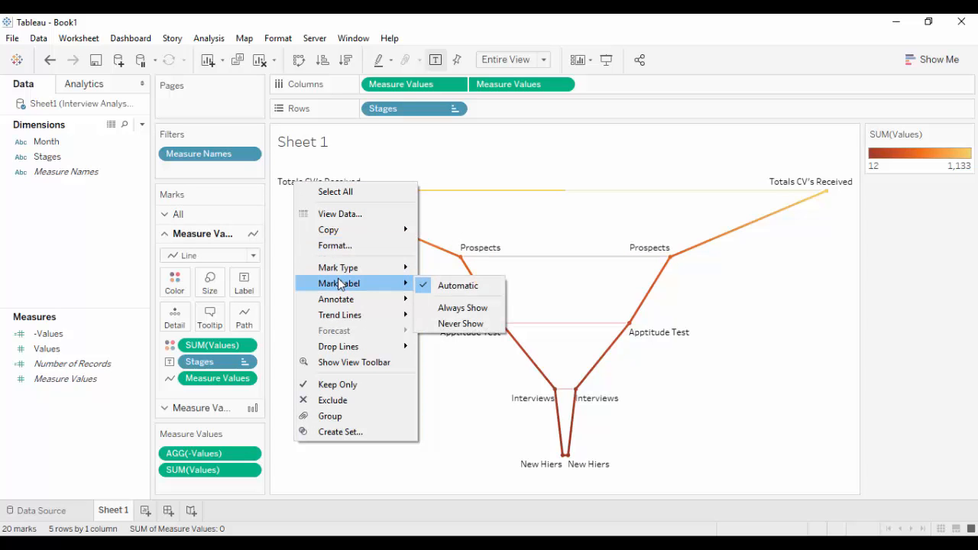